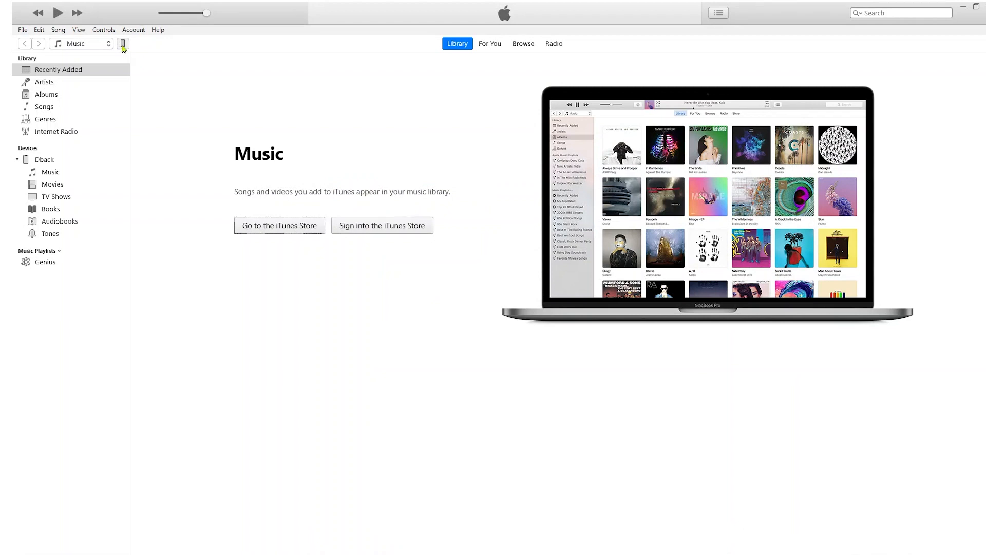
Open the connected iPhone's summary and restore it from the Dback backup
{"action": "left_click", "coordinate": [720, 315]}
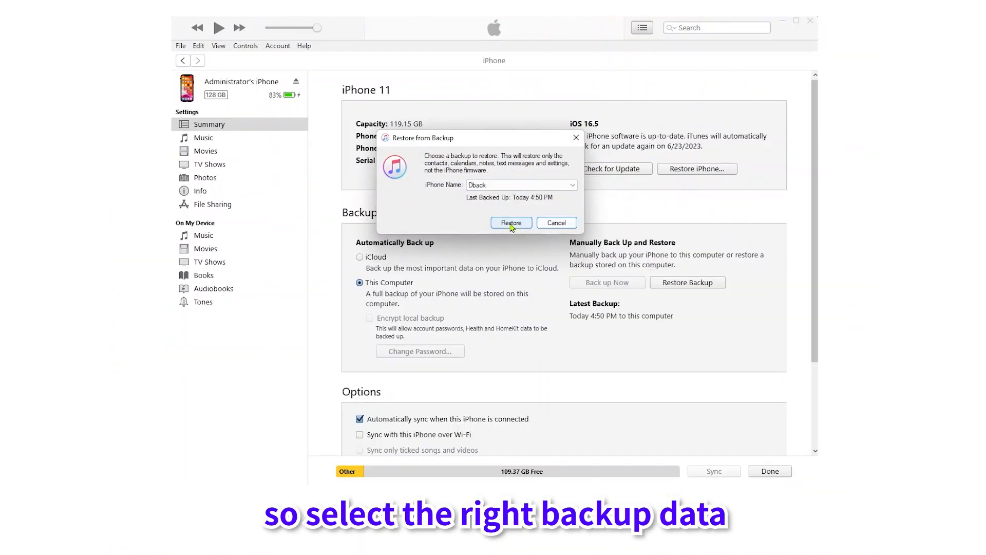
{"action": "left_click", "coordinate": [511, 222]}
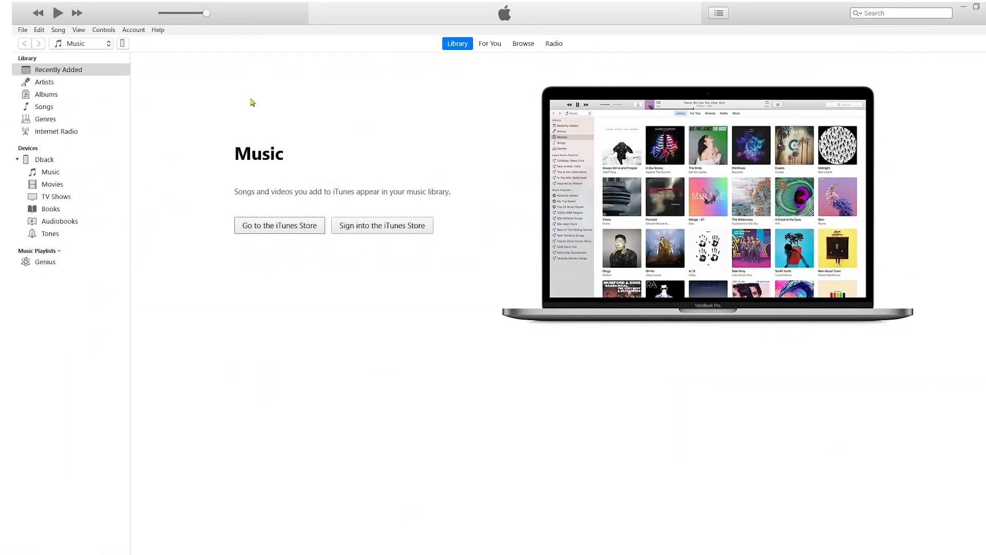
Switch the iPhone's automatic backups from iCloud to This Computer, then start Back Up Now
{"action": "left_click", "coordinate": [123, 43]}
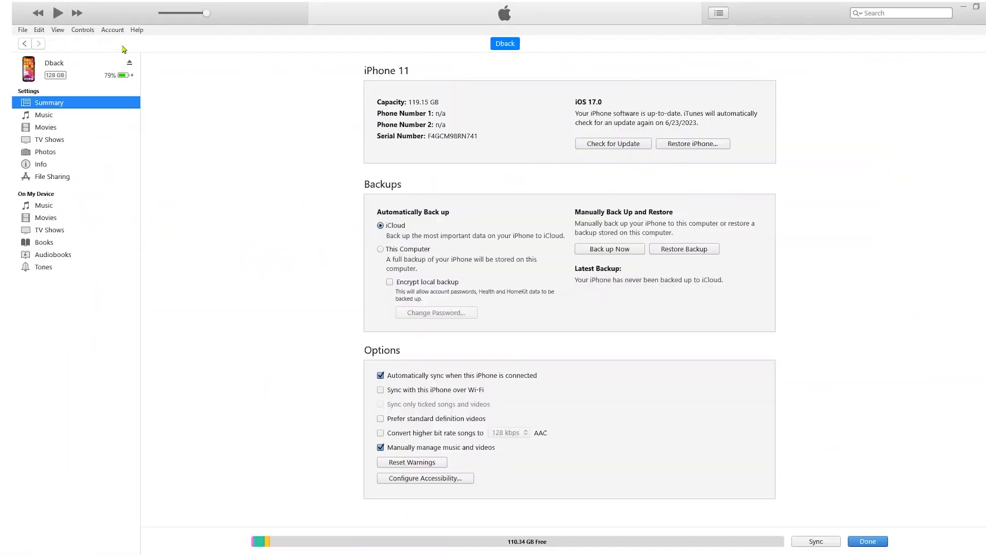
{"action": "left_click", "coordinate": [381, 249]}
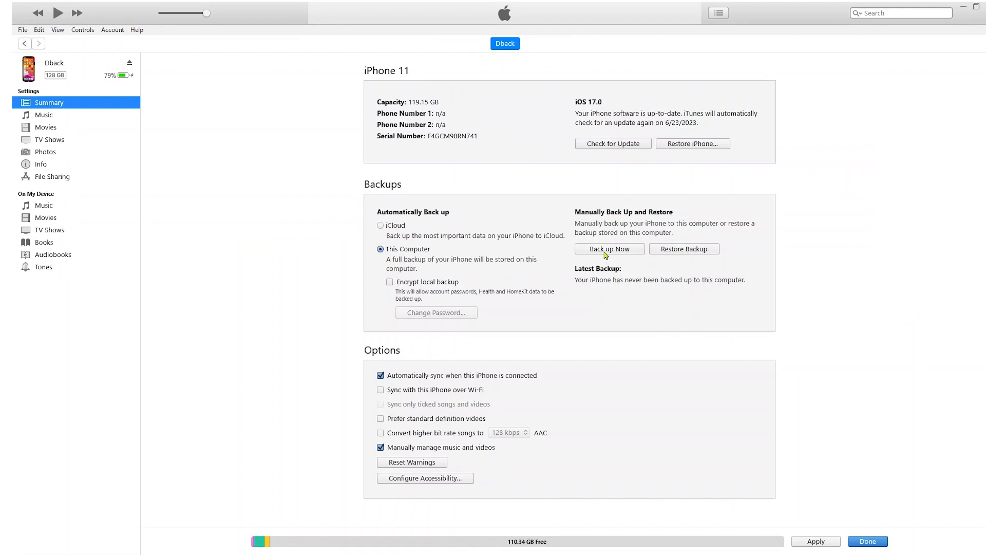
{"action": "left_click", "coordinate": [608, 248]}
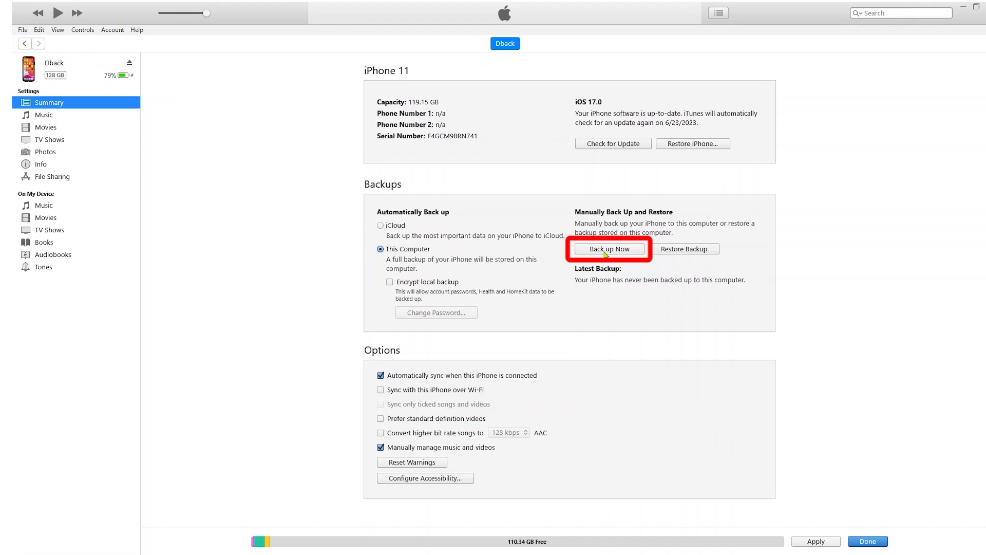